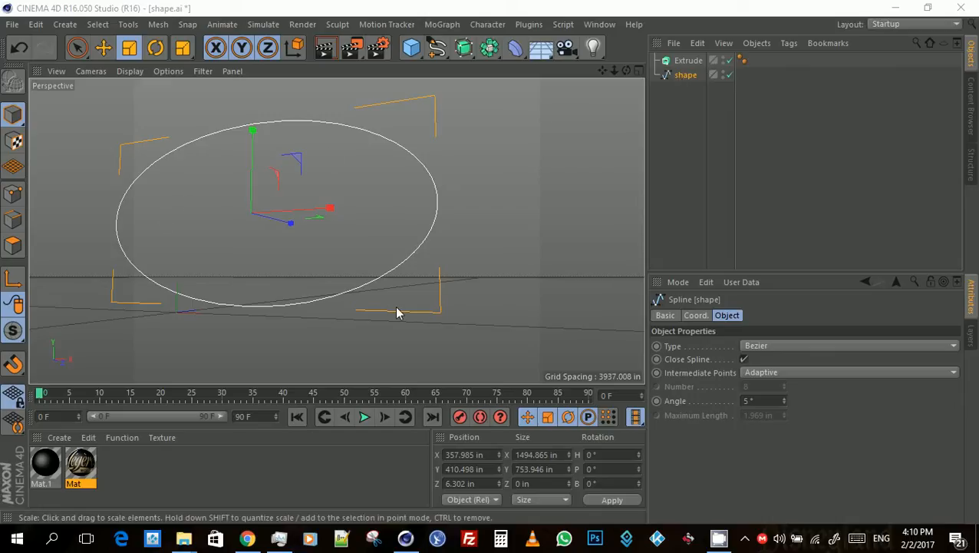
pyautogui.moveTo(627, 74)
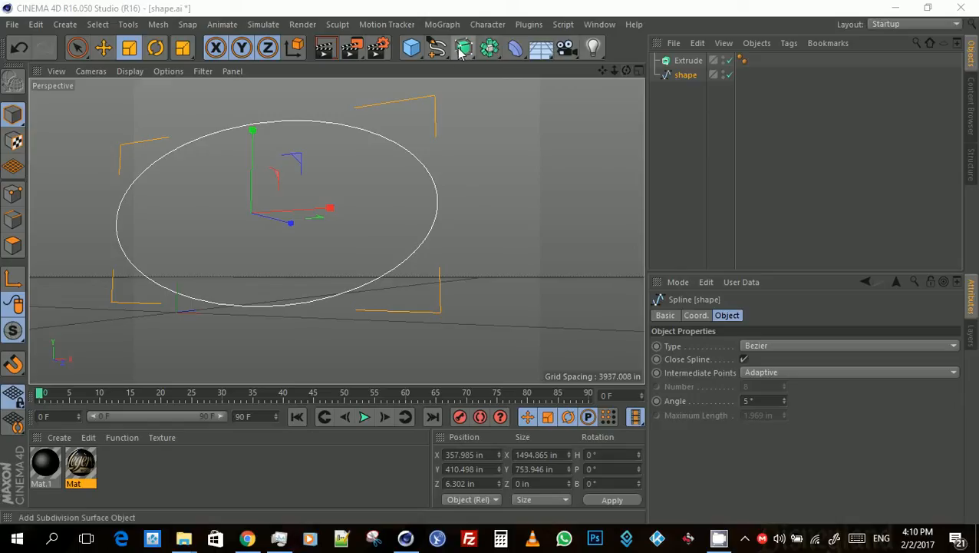
pyautogui.moveTo(463, 48)
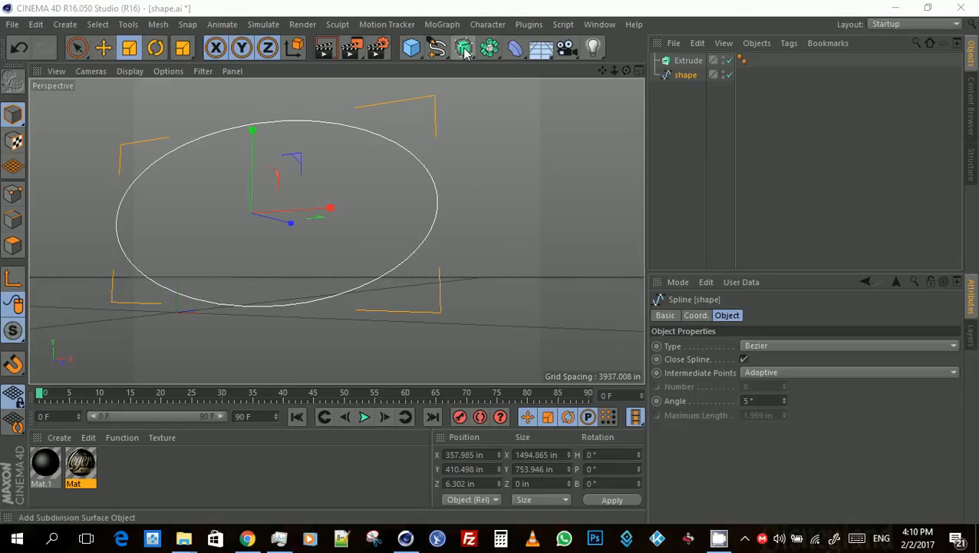
pyautogui.moveTo(463, 48)
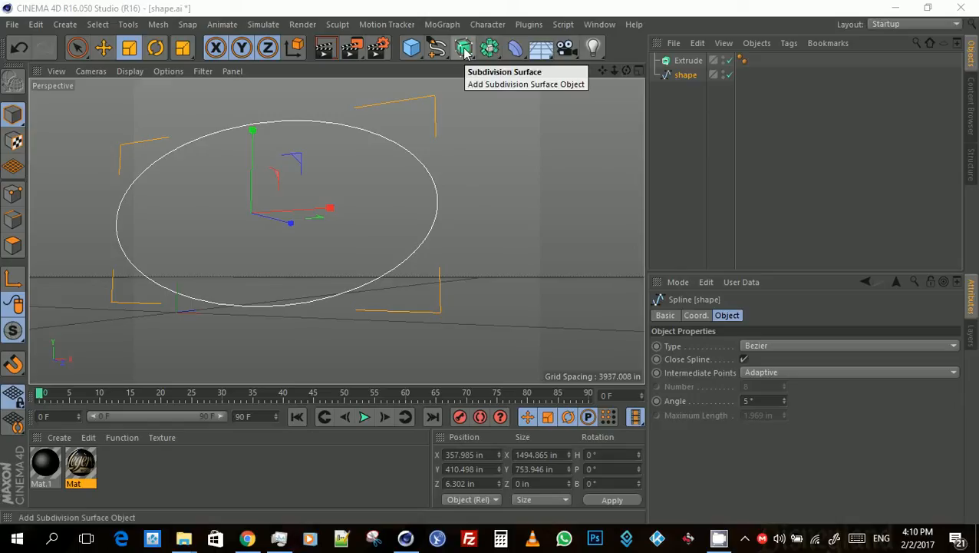
# Step: Add an Extrude generator from the generator palette to the scene
pyautogui.click(464, 48)
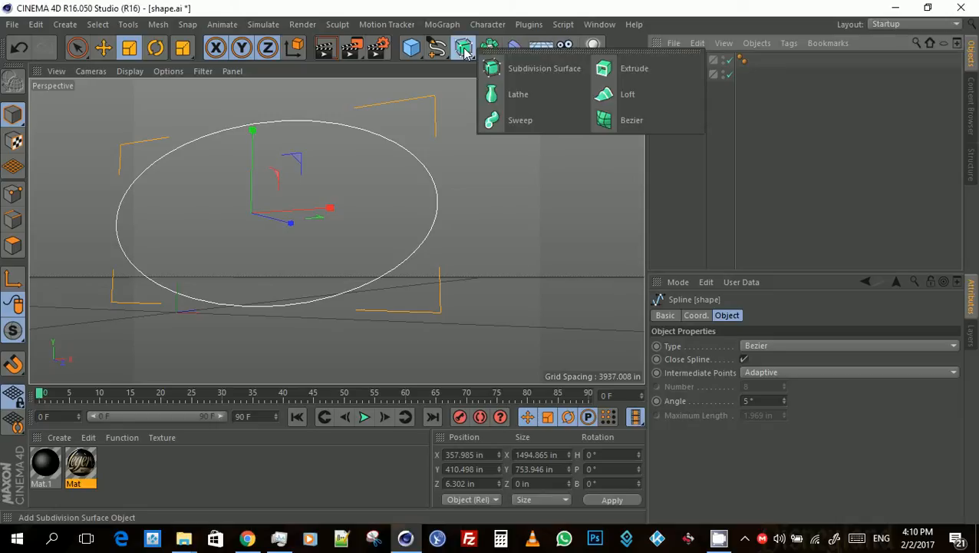
pyautogui.moveTo(634, 68)
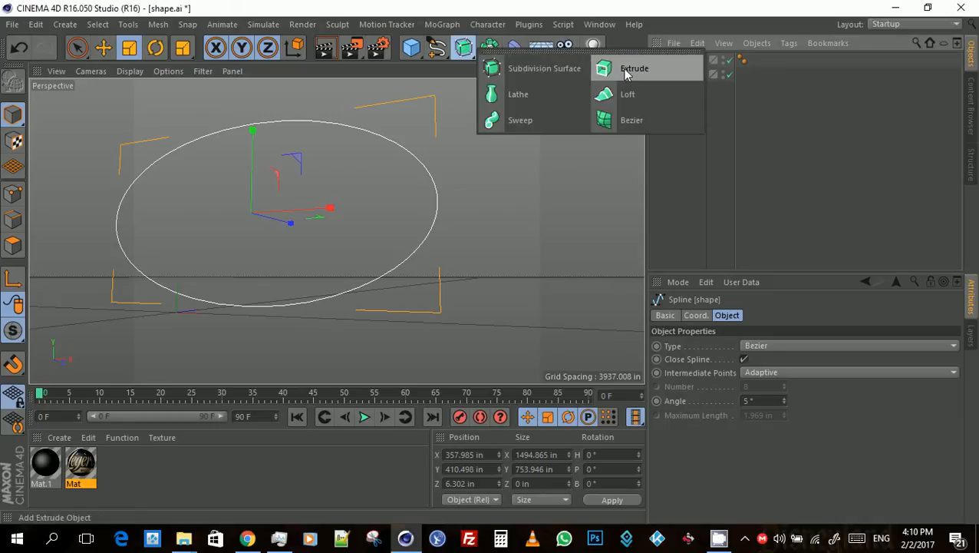
pyautogui.moveTo(637, 81)
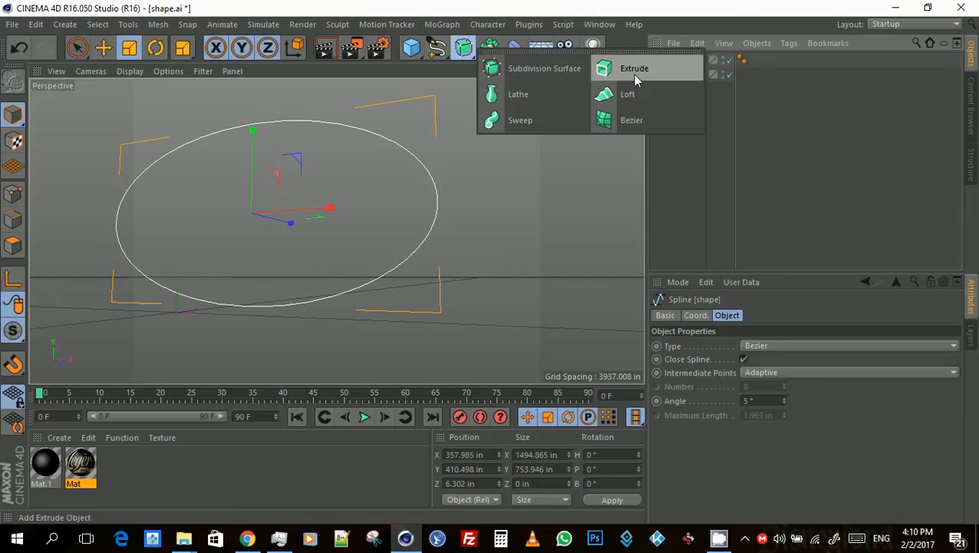
pyautogui.click(633, 68)
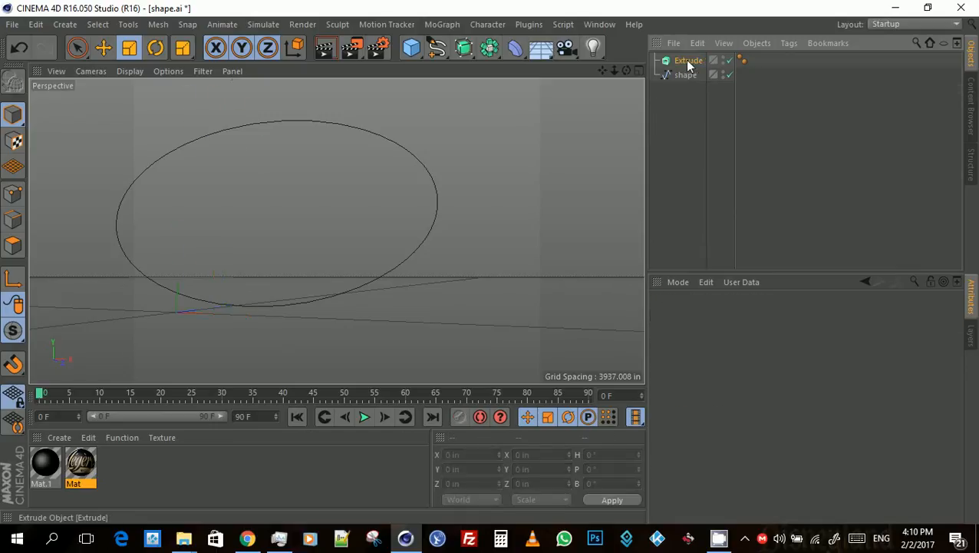
# Step: Nest the shape spline under the Extrude object so the ellipse becomes a solid disc
pyautogui.click(688, 60)
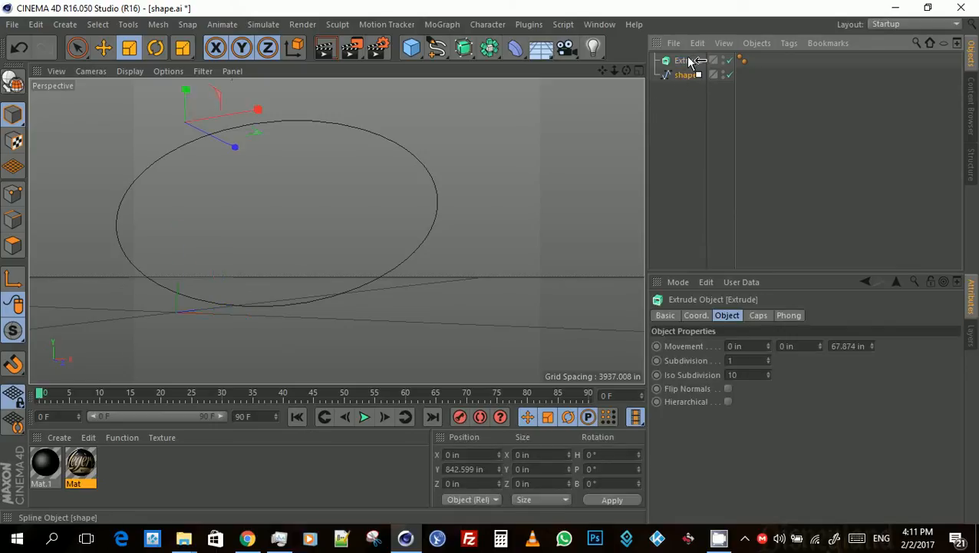
pyautogui.click(693, 74)
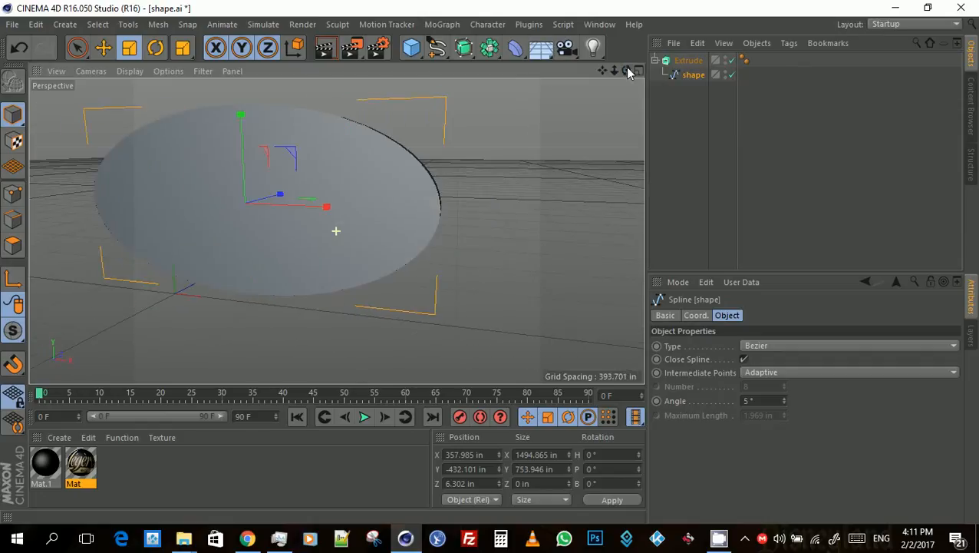
pyautogui.moveTo(781, 173)
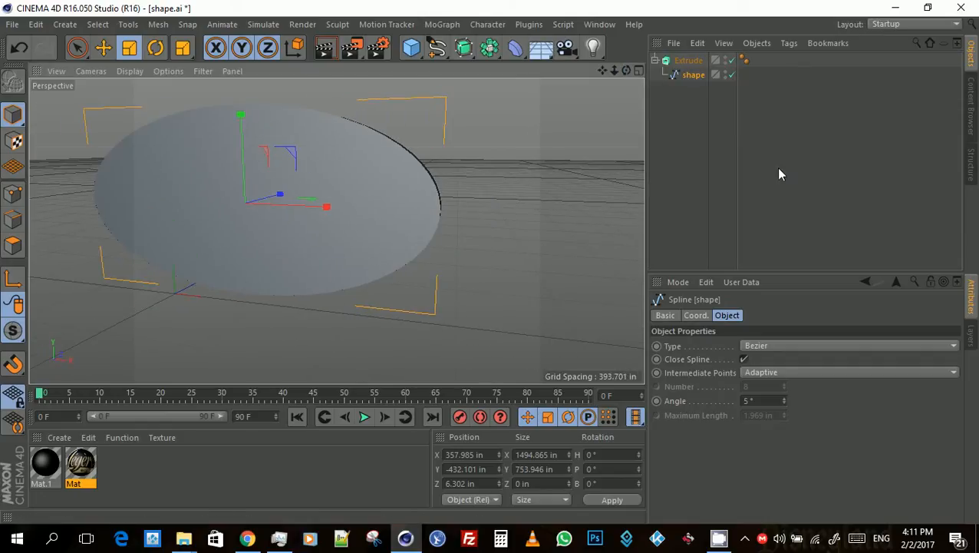
pyautogui.moveTo(361, 388)
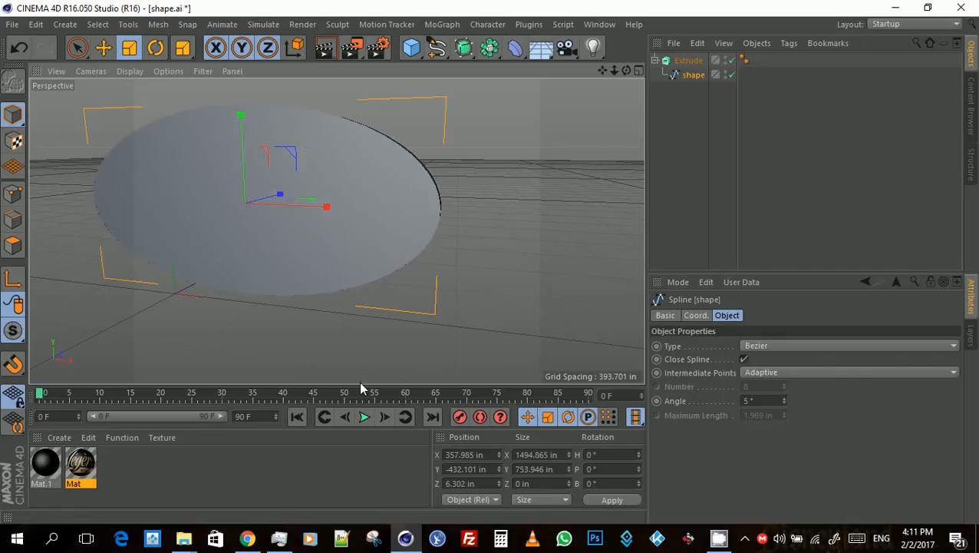
pyautogui.moveTo(80, 470)
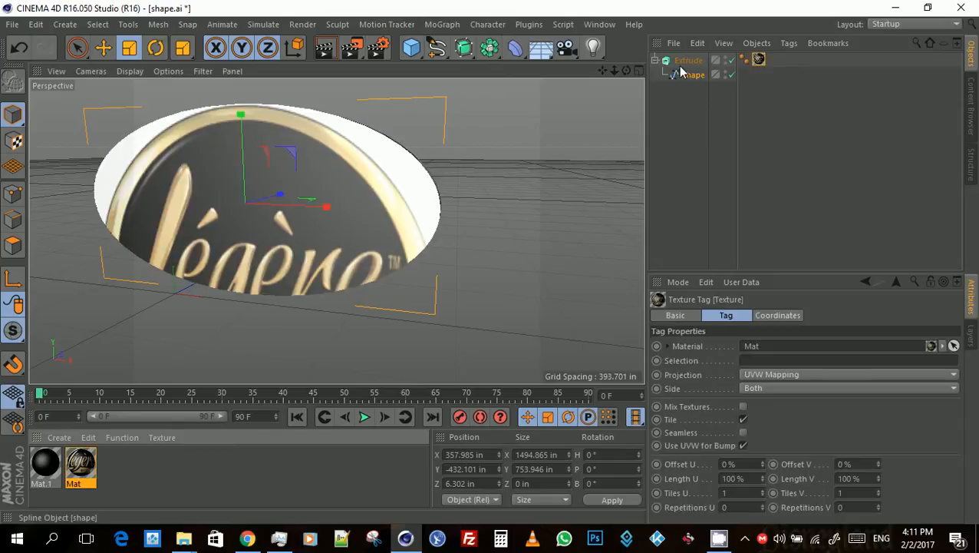
pyautogui.moveTo(688, 66)
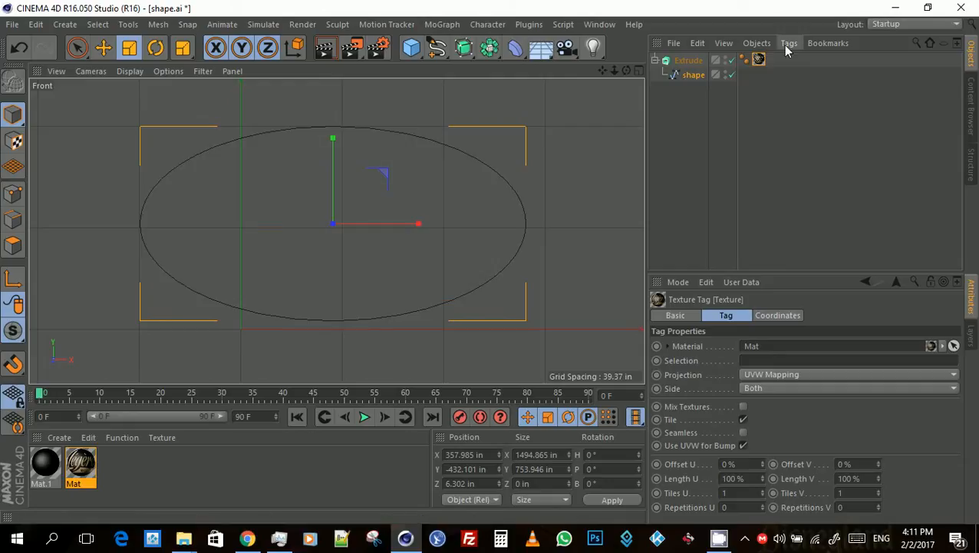
# Step: Set the logo texture's projection to Flat and stretch it to the ellipse's full bounds
pyautogui.click(789, 42)
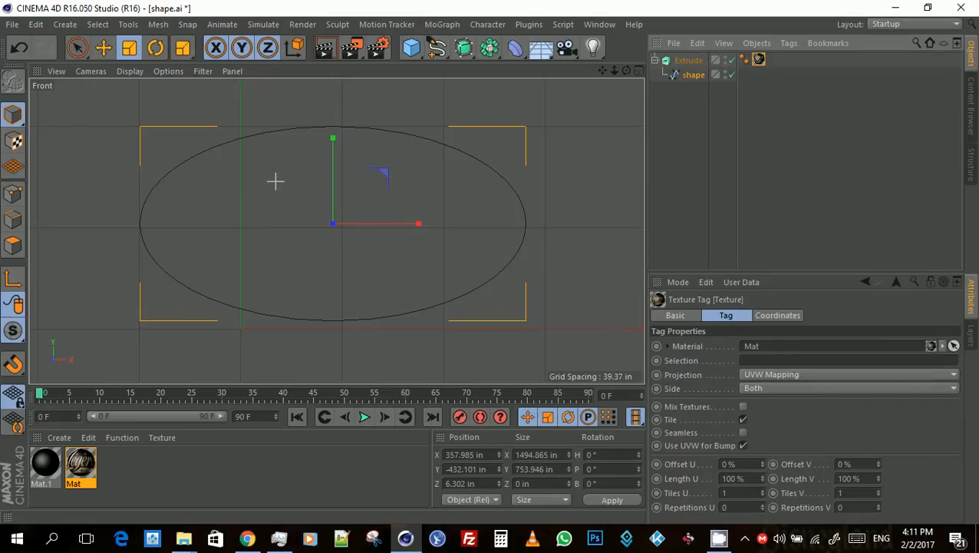
pyautogui.moveTo(139, 125)
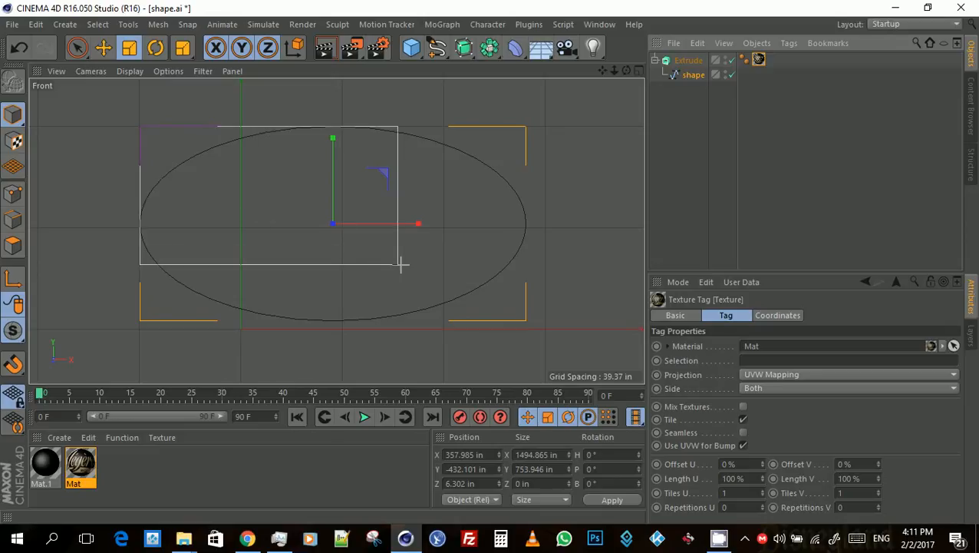
pyautogui.moveTo(402, 265); pyautogui.dragTo(511, 303)
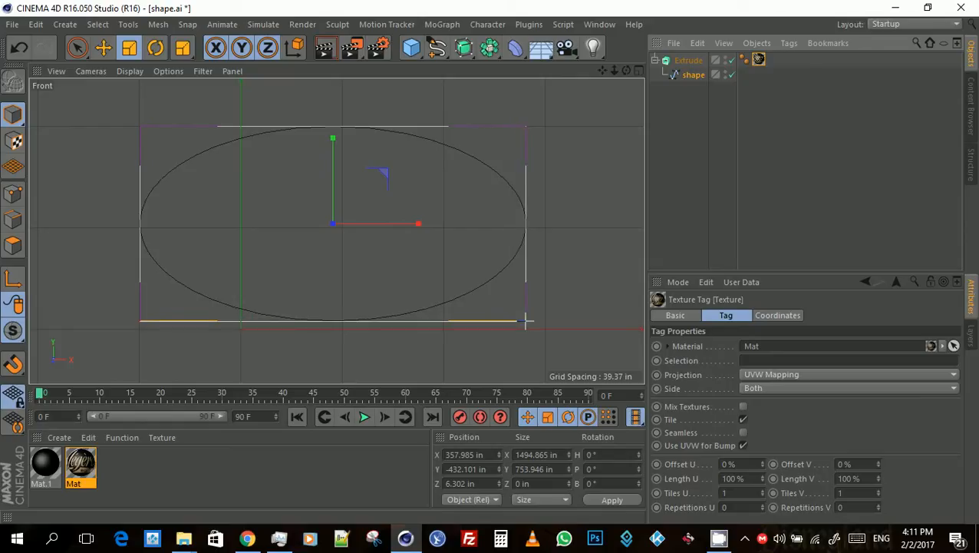
pyautogui.click(848, 374)
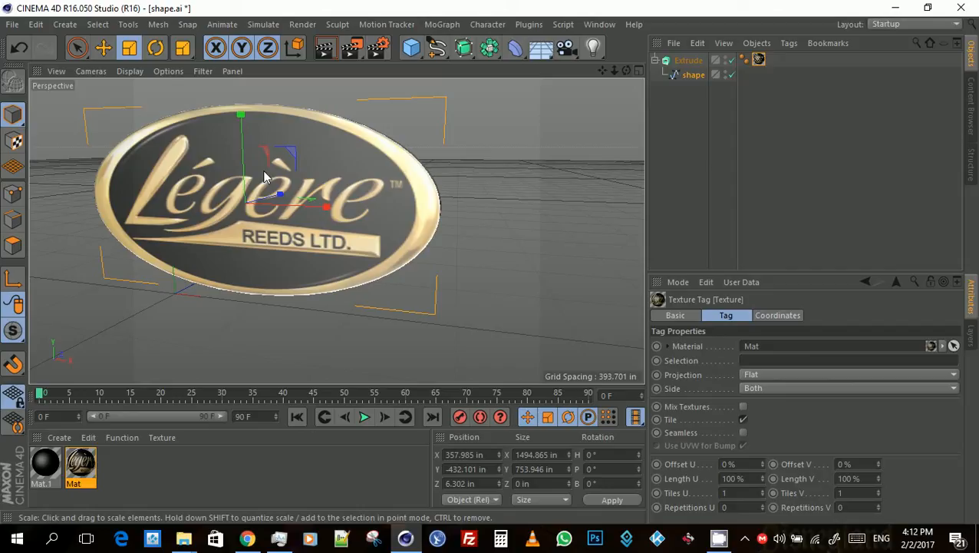
pyautogui.moveTo(264, 177); pyautogui.dragTo(499, 267)
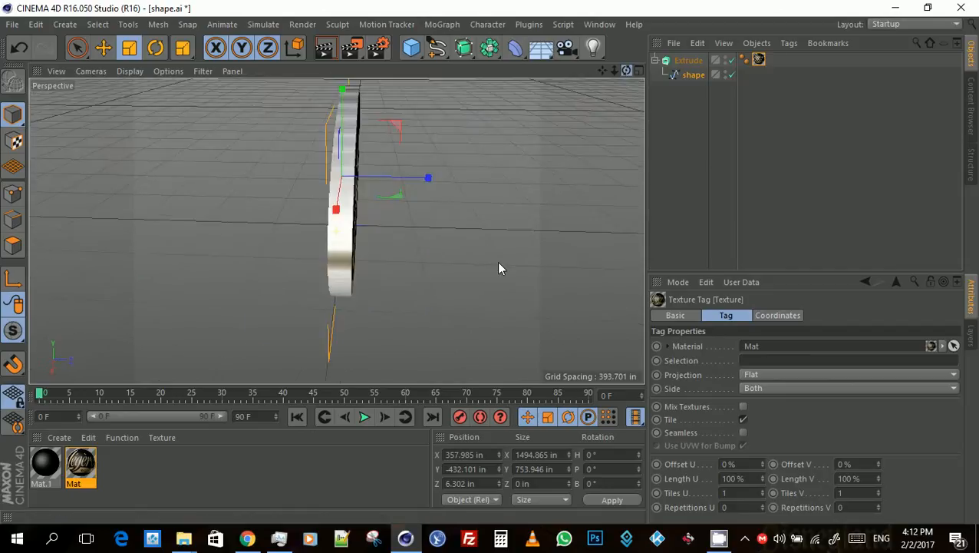